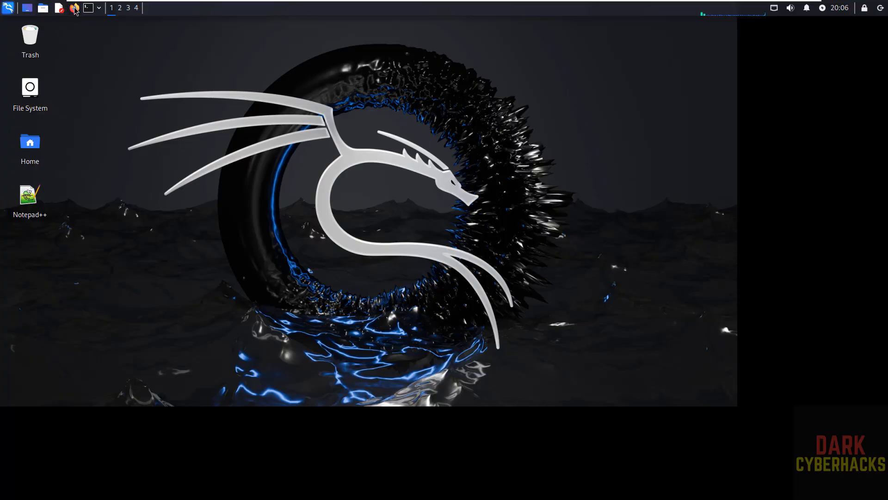
Step: Launch Firefox and navigate to netacad.com
left_click(74, 8)
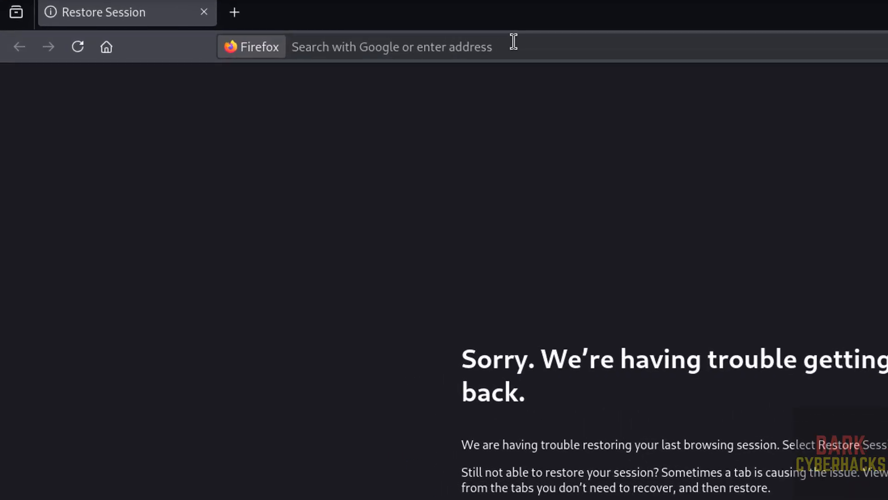
left_click(393, 46)
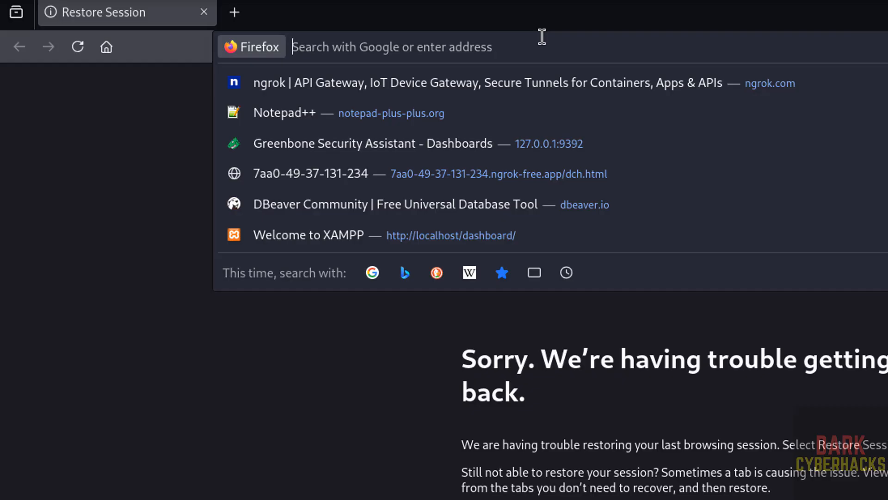
type("ne")
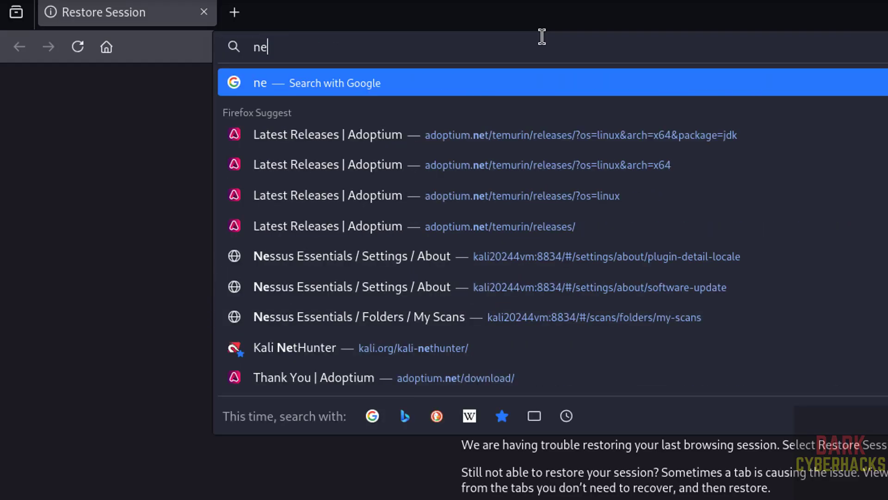
type("taca")
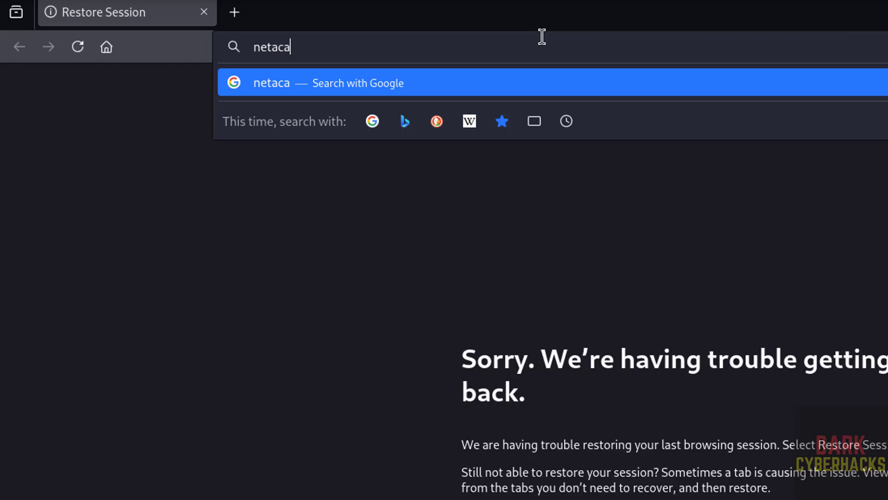
type("netacad.com")
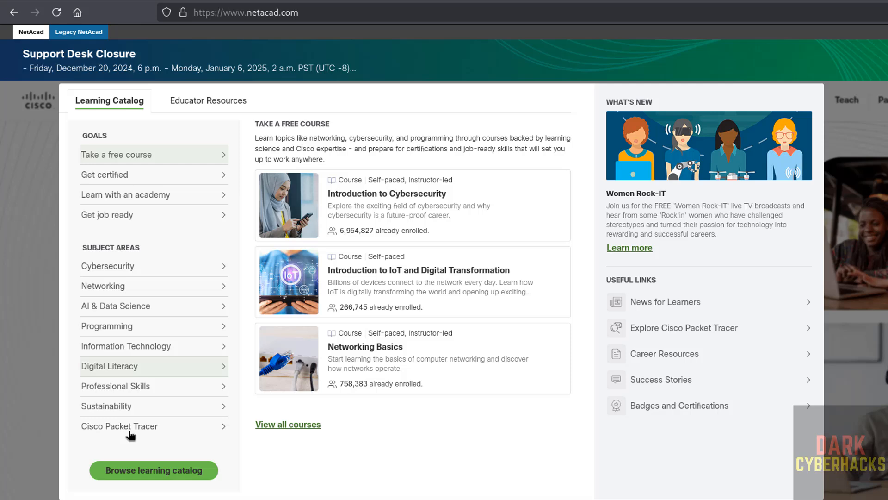
mouse_move(131, 435)
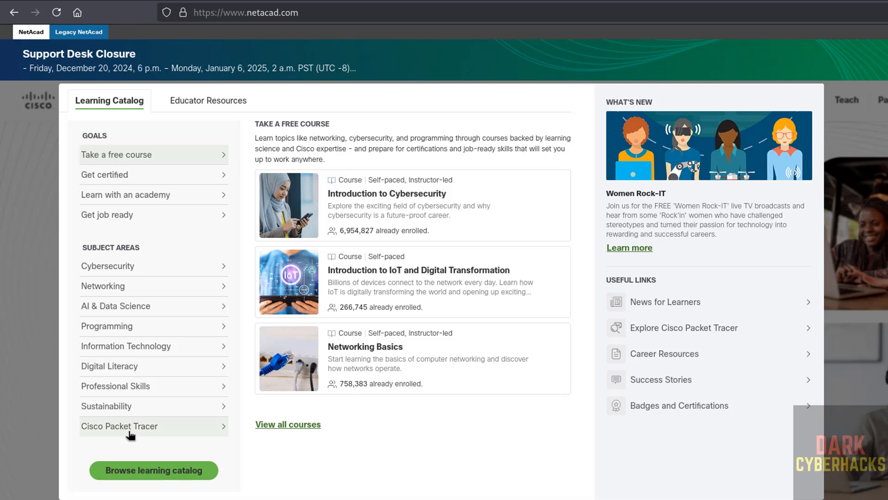
Step: Pick Cisco Packet Tracer in the catalog, open Getting Started, and expand Module 1
left_click(119, 426)
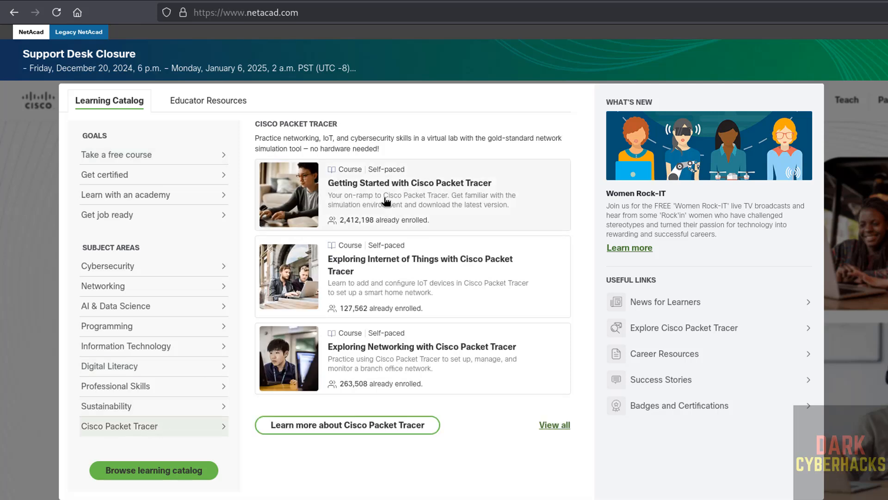
left_click(409, 183)
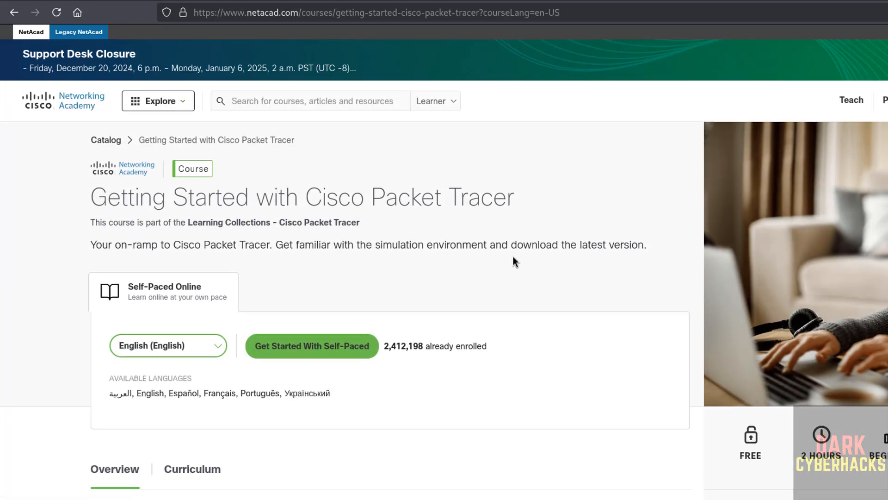
scroll("down", 3)
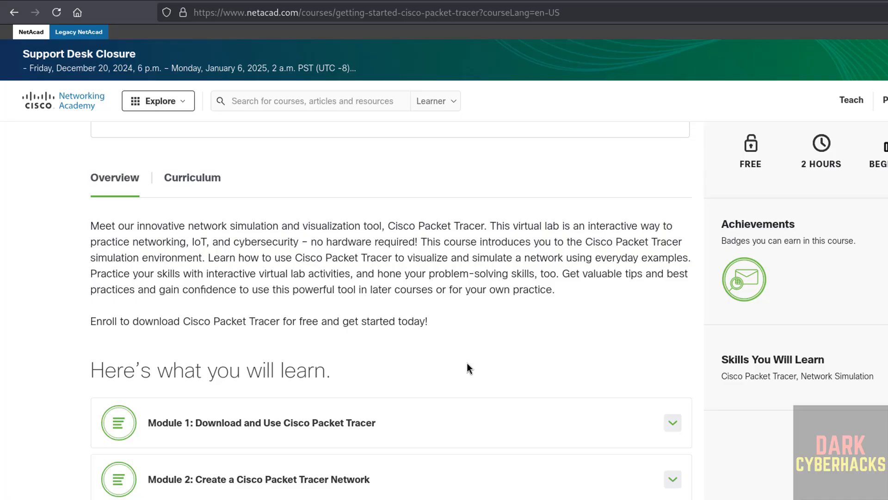
mouse_move(211, 432)
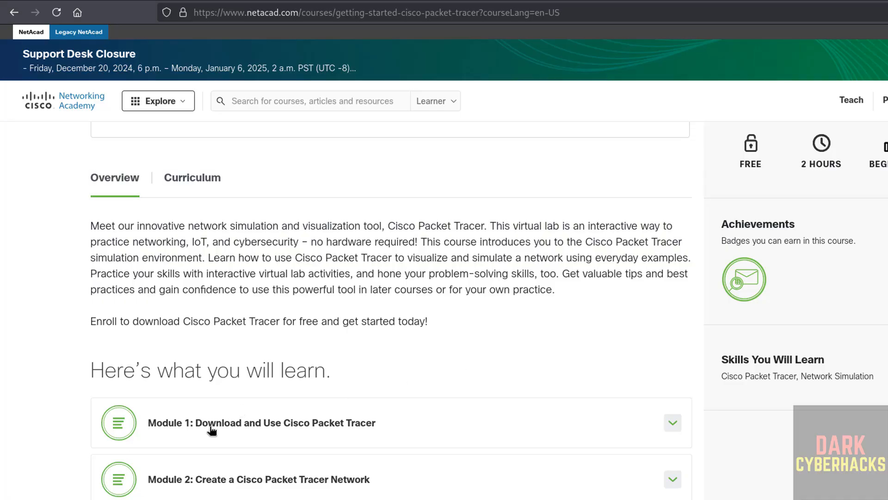
left_click(673, 423)
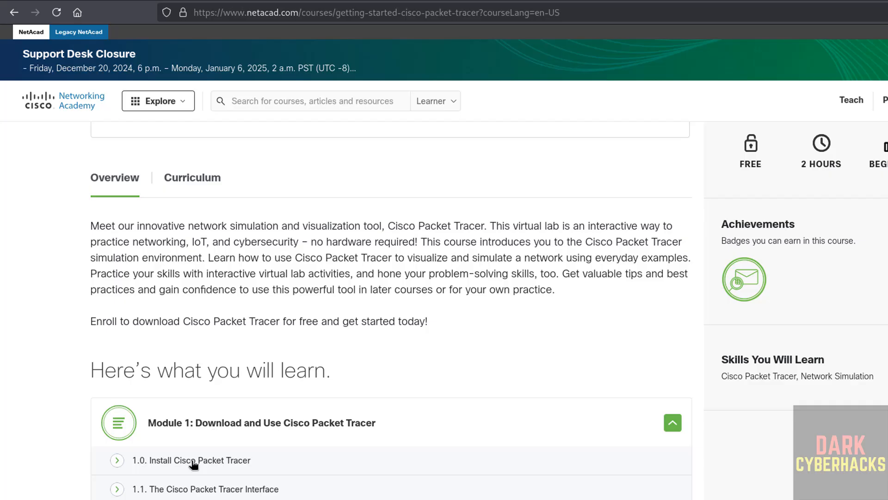
mouse_move(193, 464)
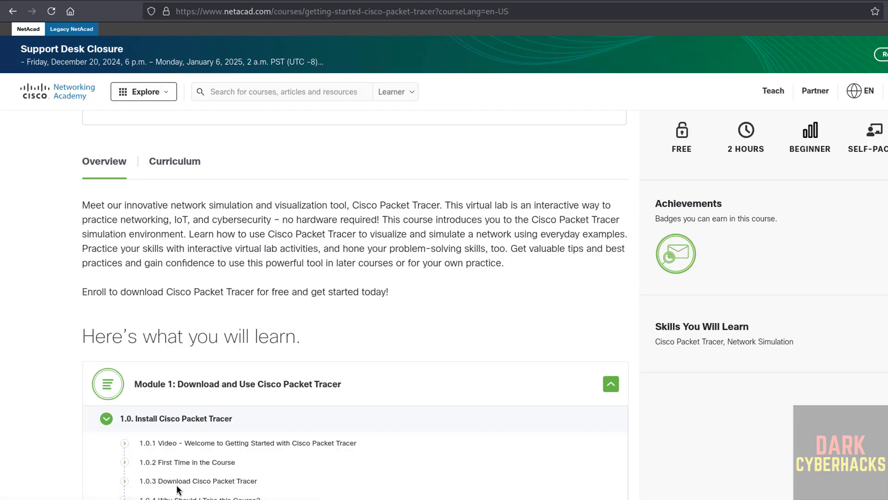
mouse_move(179, 472)
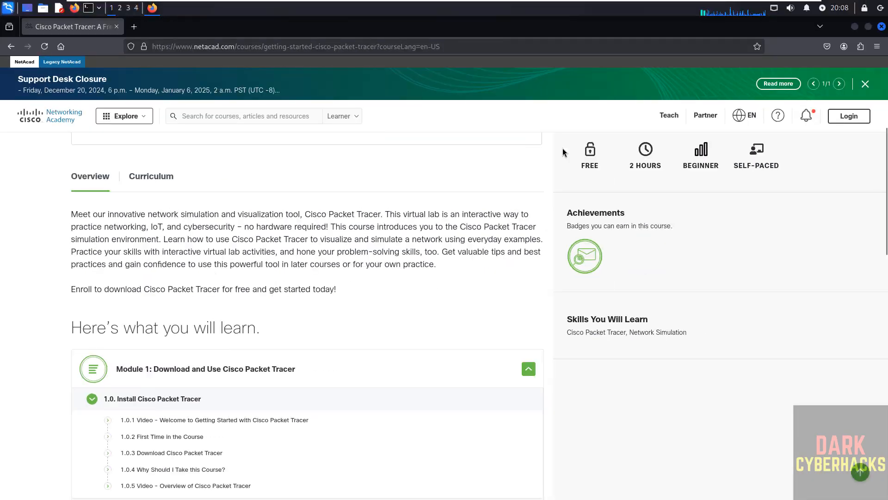
mouse_move(640, 166)
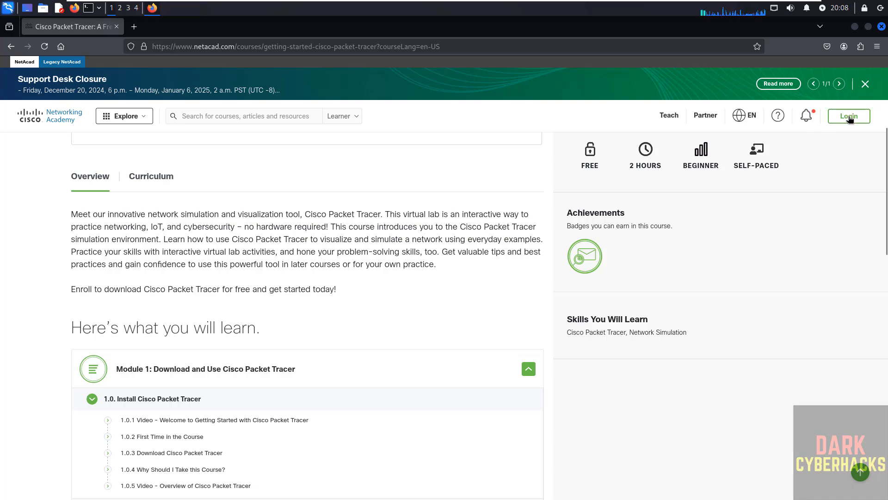
Step: Go to the NetAcad login page and open the Sign up registration form
left_click(849, 116)
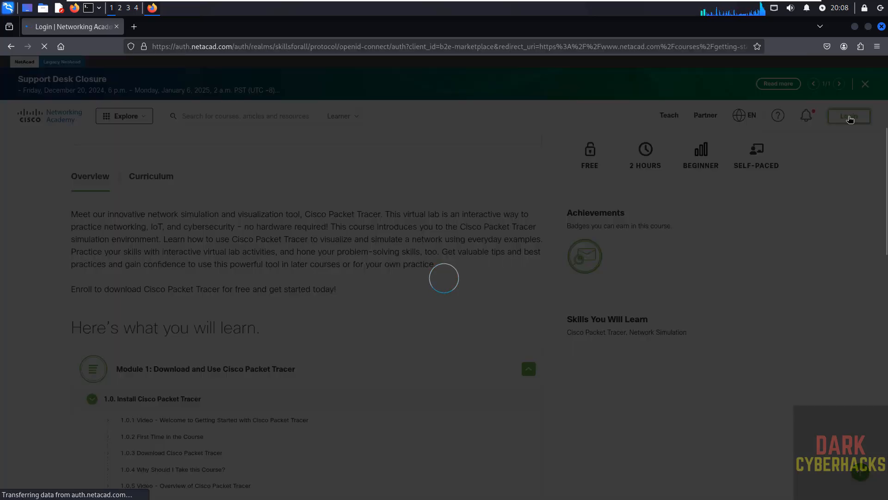
left_click(849, 116)
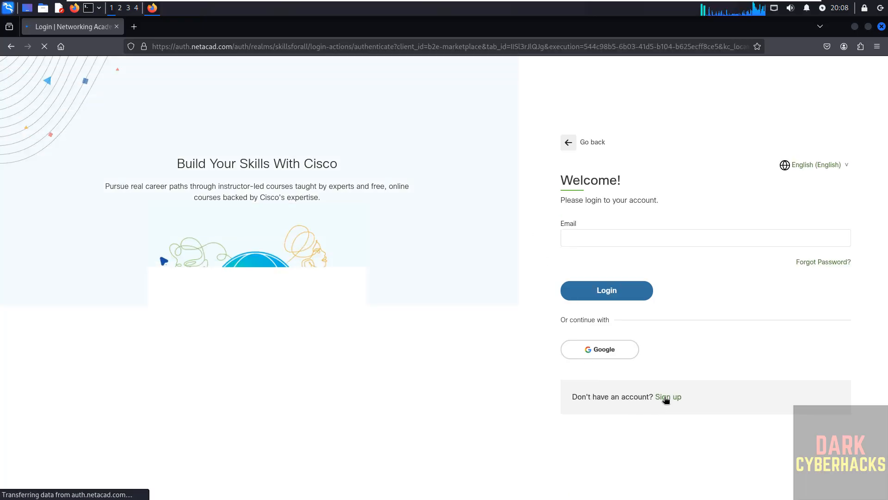
left_click(668, 397)
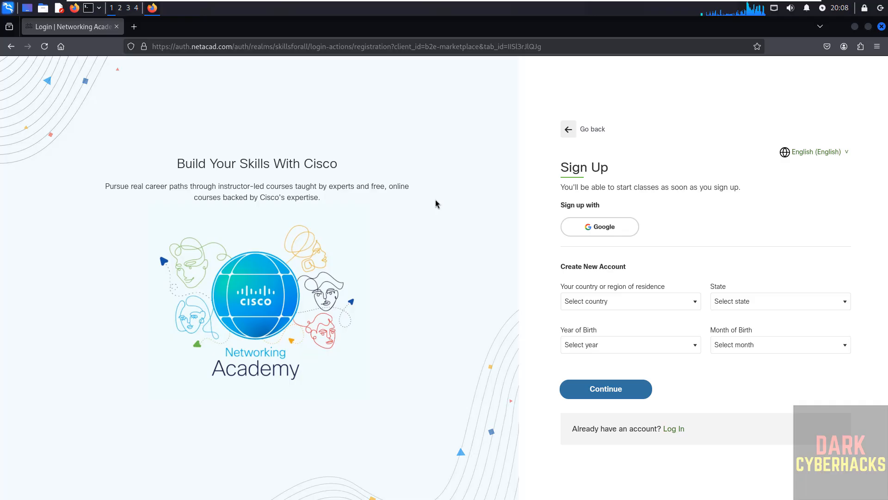
mouse_move(519, 286)
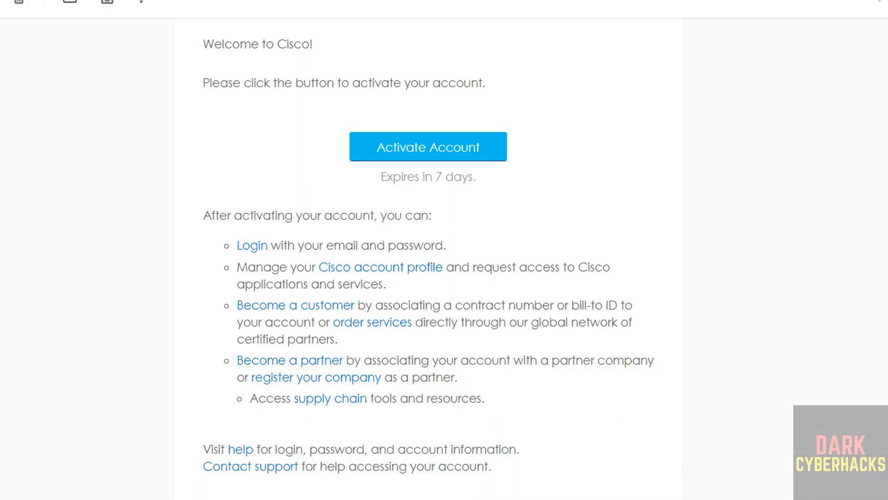
mouse_move(489, 196)
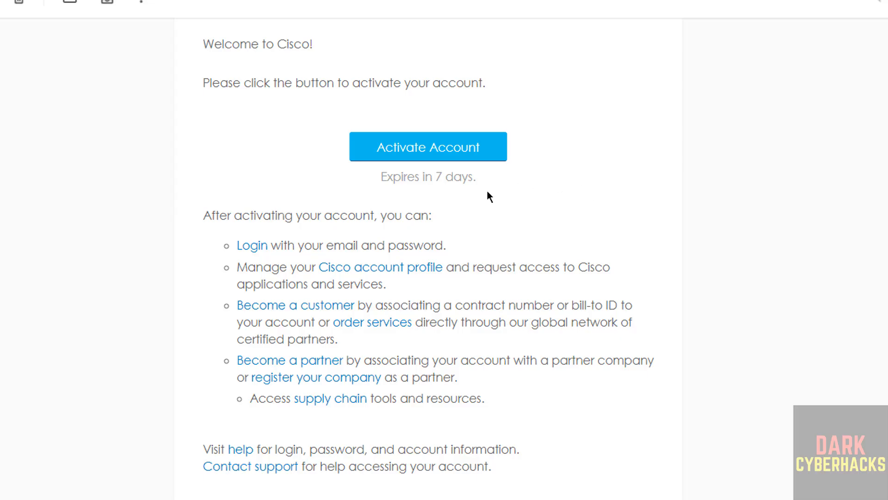
mouse_move(648, 387)
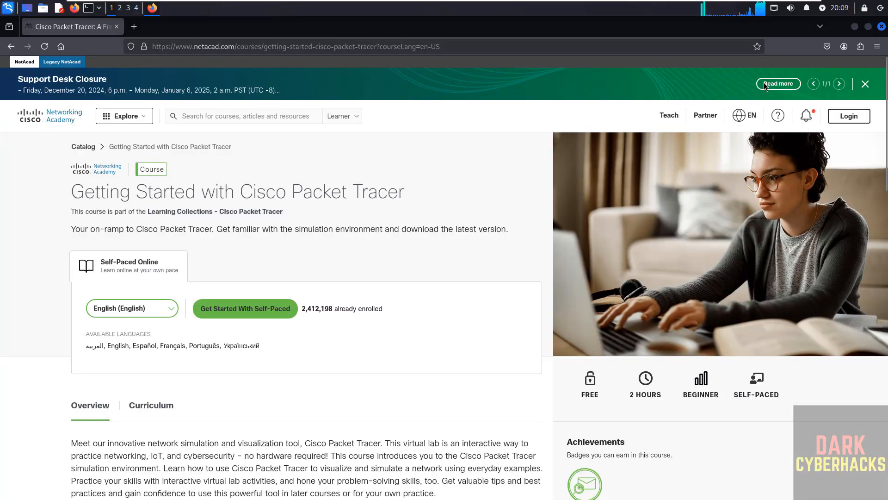
mouse_move(178, 197)
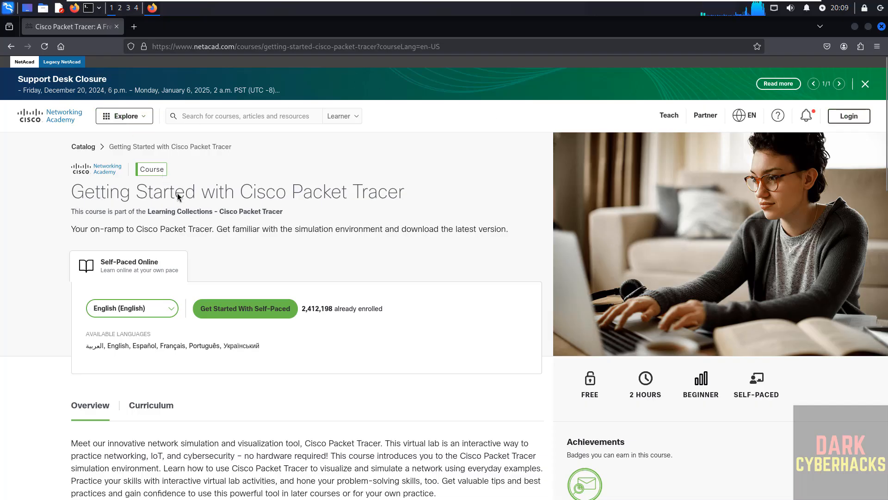
mouse_move(799, 128)
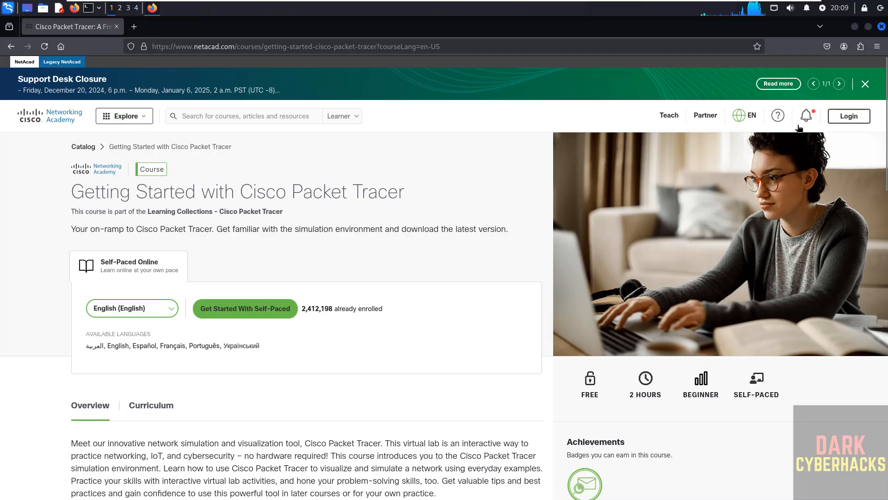
left_click(849, 116)
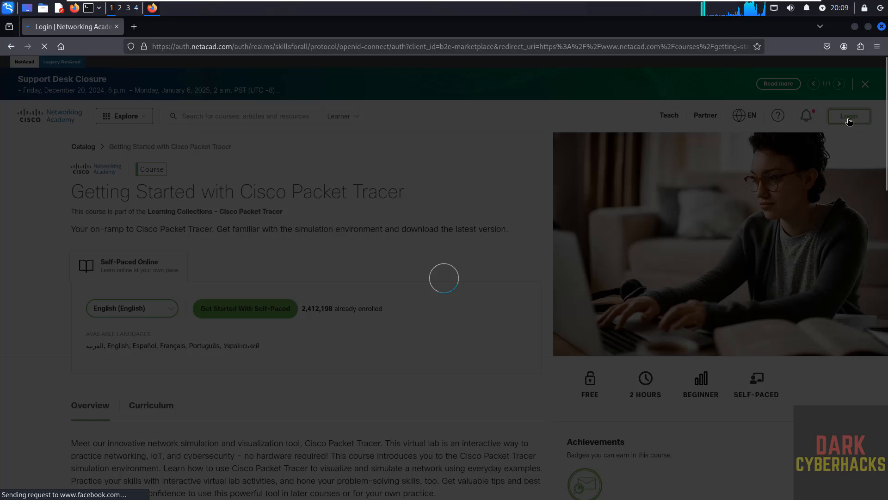
left_click(849, 116)
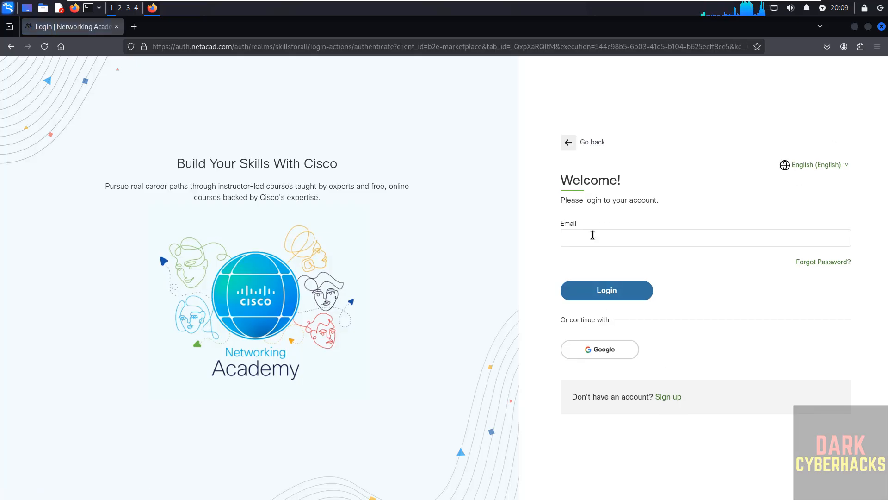
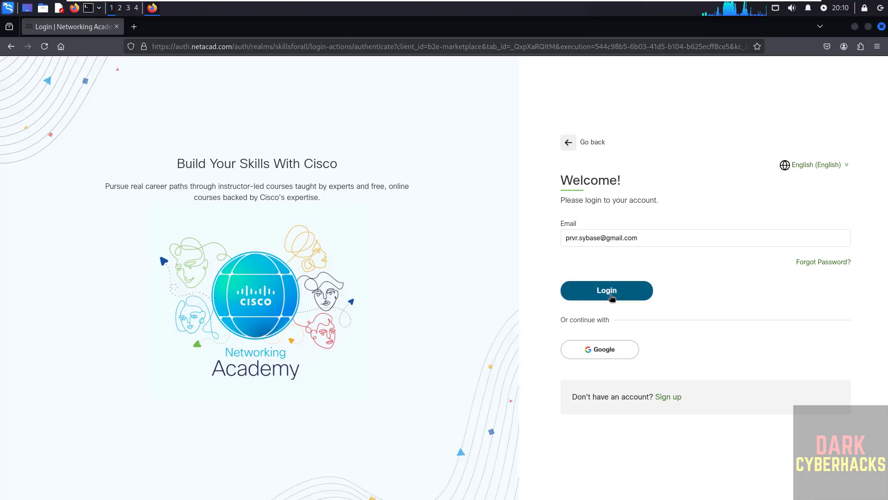
left_click(607, 290)
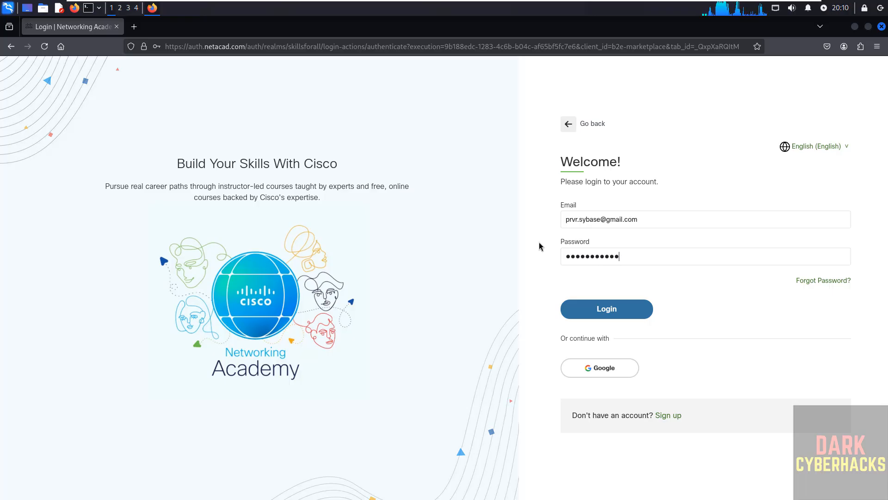
left_click(607, 309)
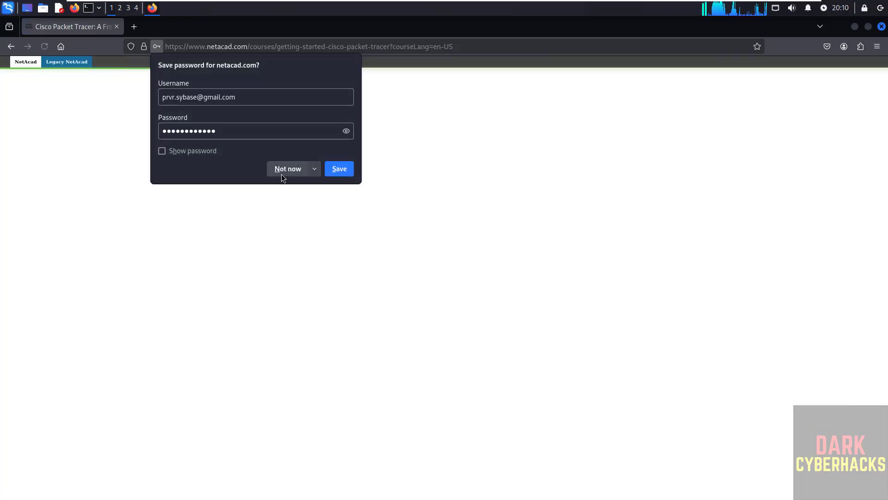
left_click(287, 168)
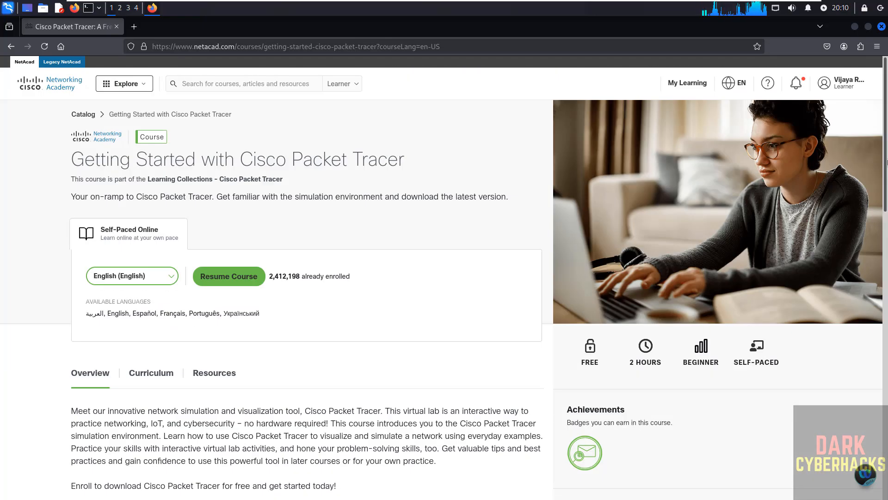
Step: Resume the course and follow lesson 1.0.3's lab-downloads link to Learning Resources
left_click(229, 277)
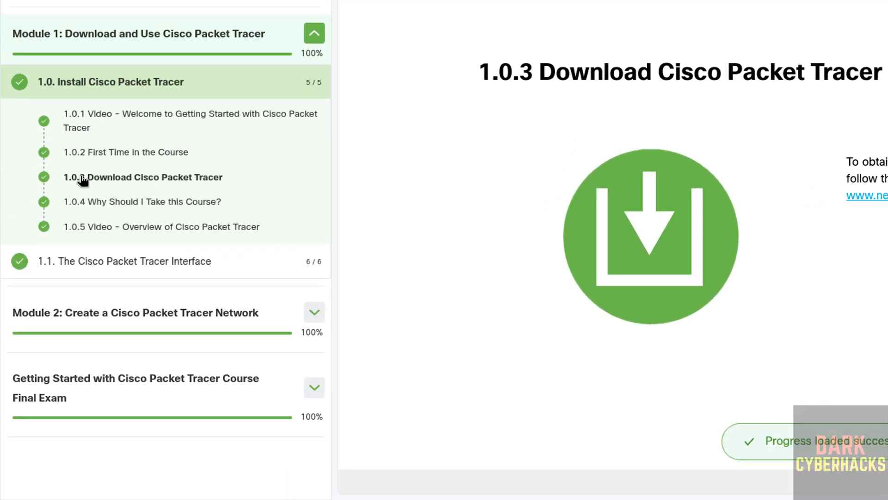
mouse_move(83, 182)
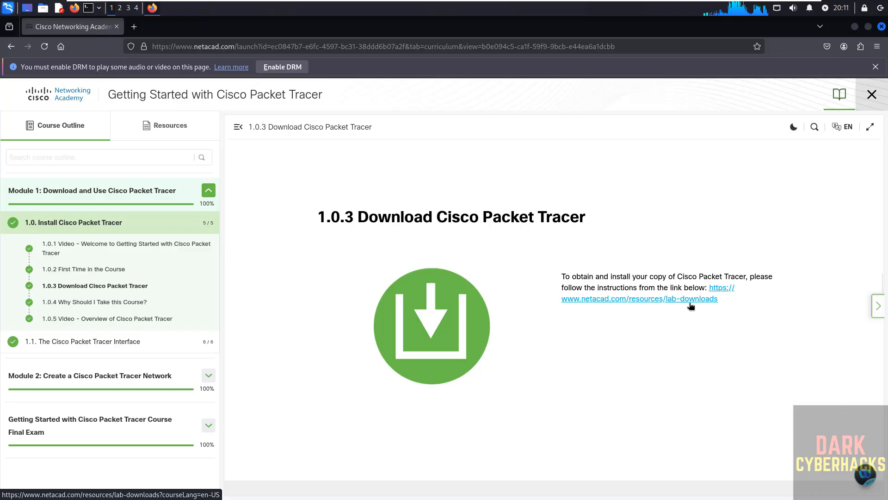
left_click(639, 298)
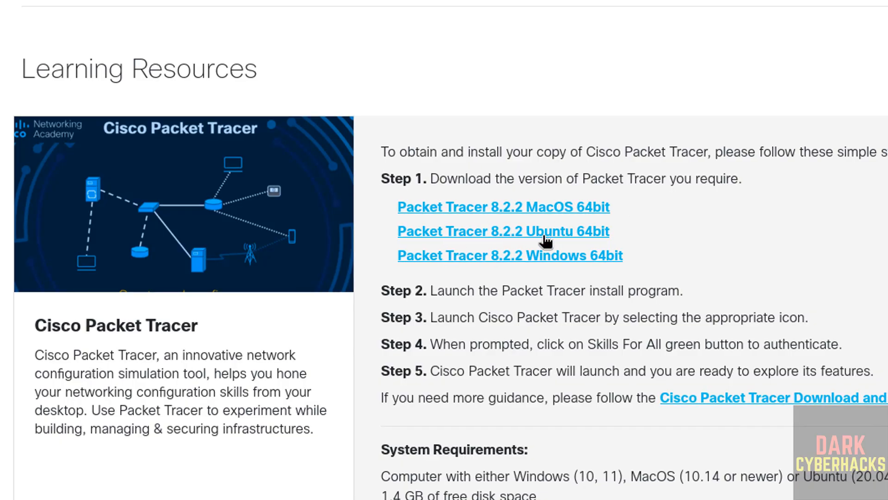
mouse_move(576, 243)
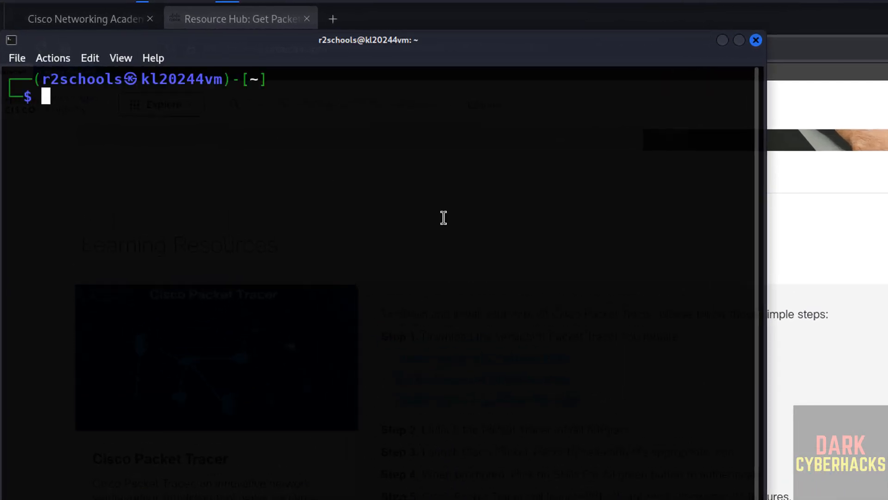
Step: Change into the Downloads folder and list its contents
type("cd Downloads/")
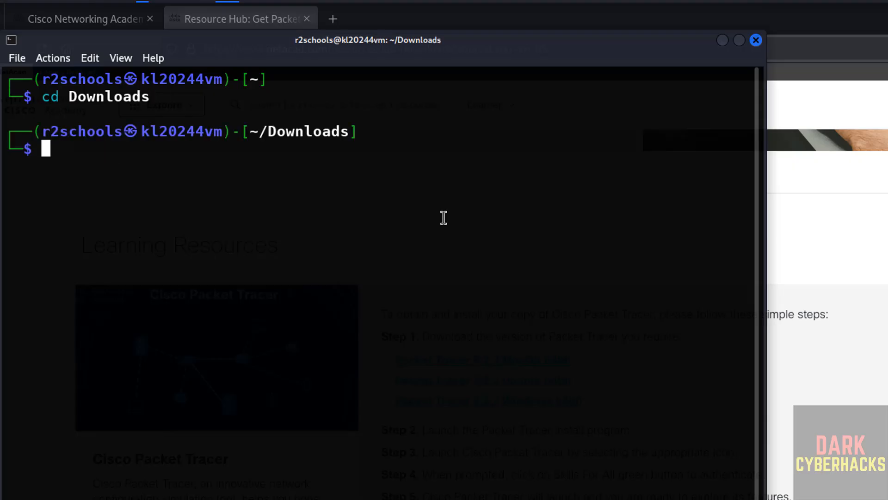
type("ls")
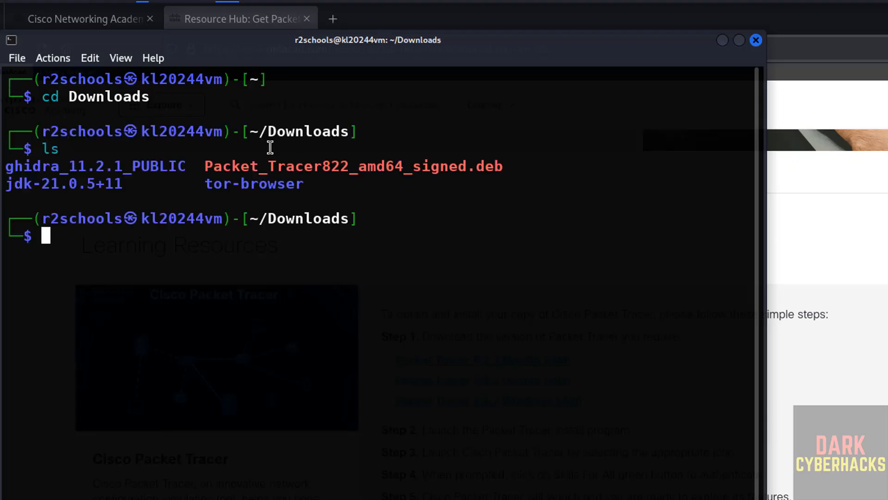
mouse_move(424, 176)
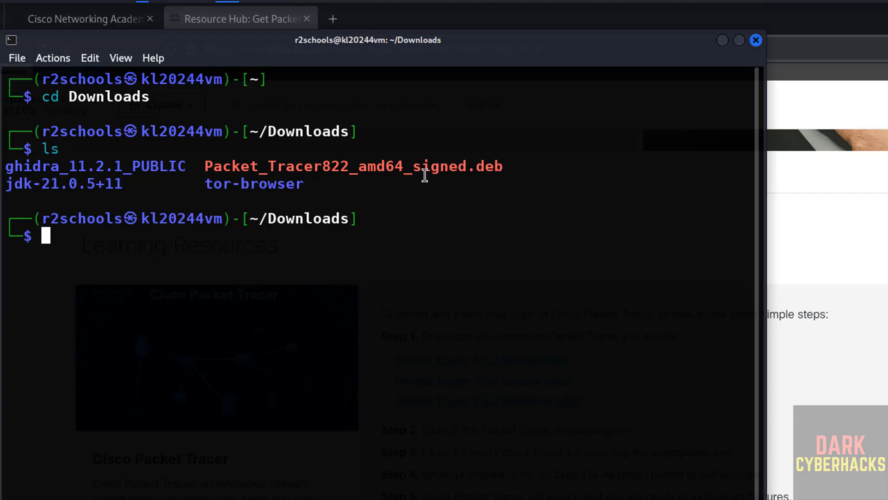
mouse_move(509, 219)
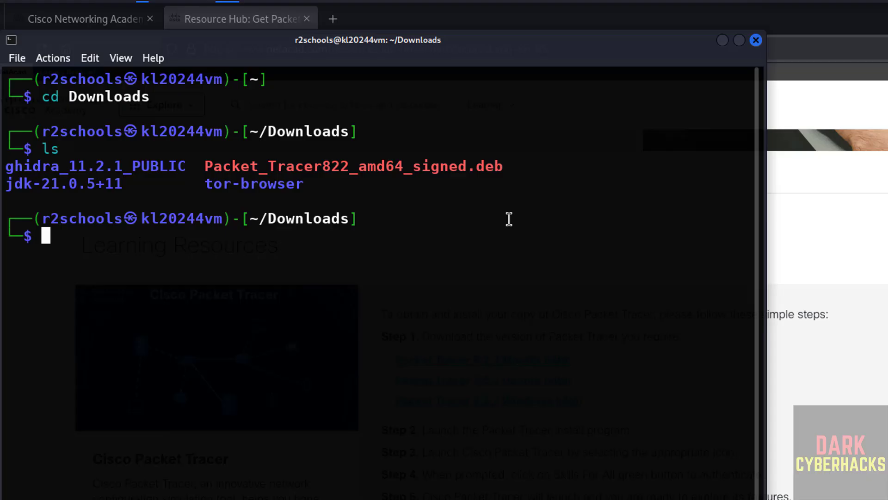
scroll("down", 3)
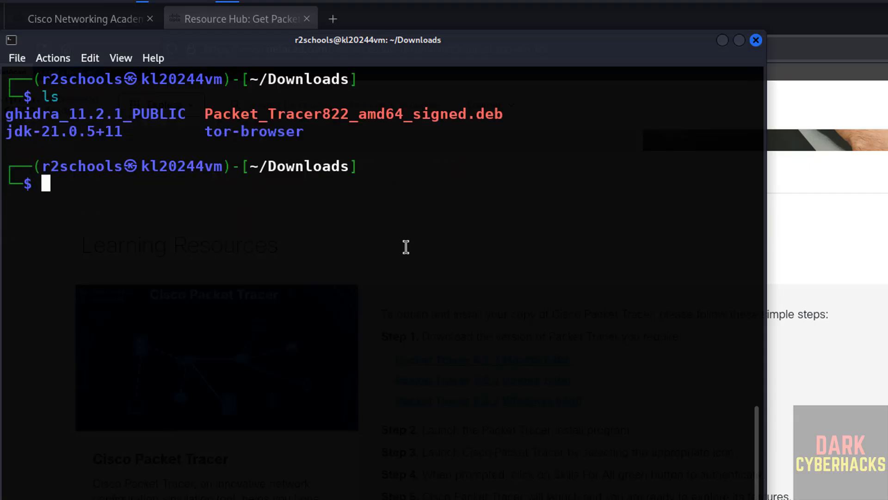
Step: Paste the libxcb-xinerama0-dev apt-get install command and the libgl1-mesa-glx wget command
right_click(406, 247)
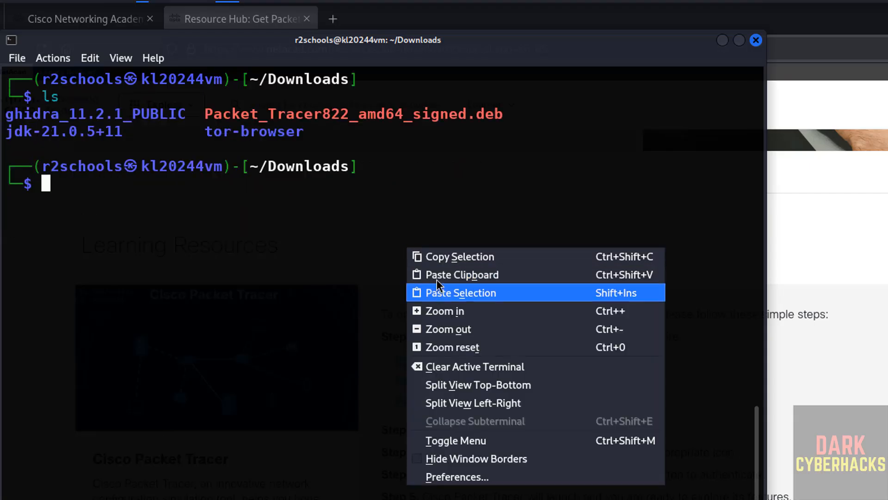
left_click(461, 292)
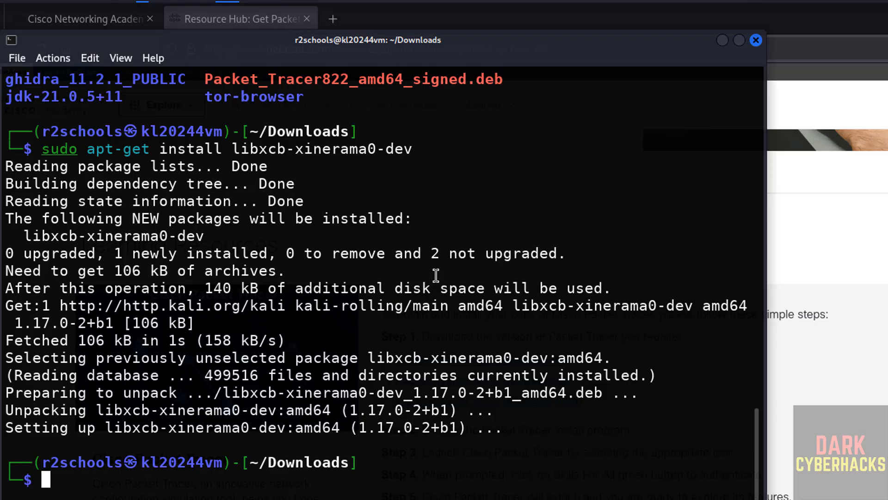
right_click(436, 276)
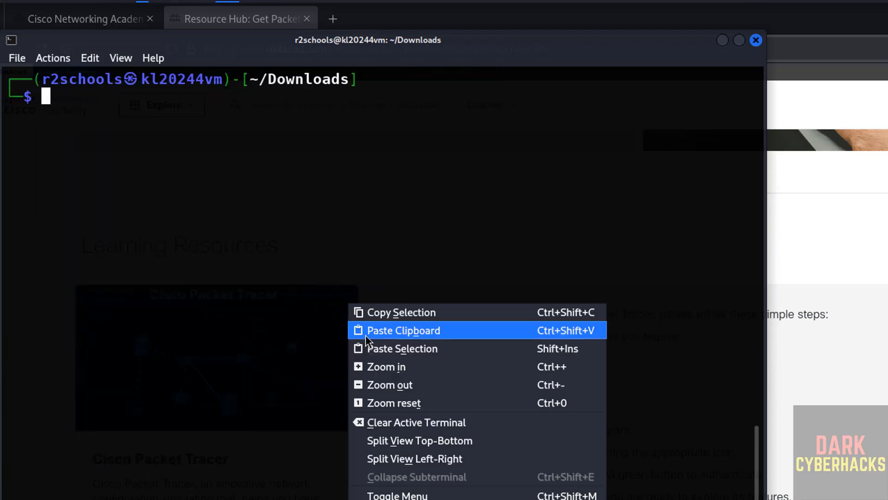
left_click(403, 330)
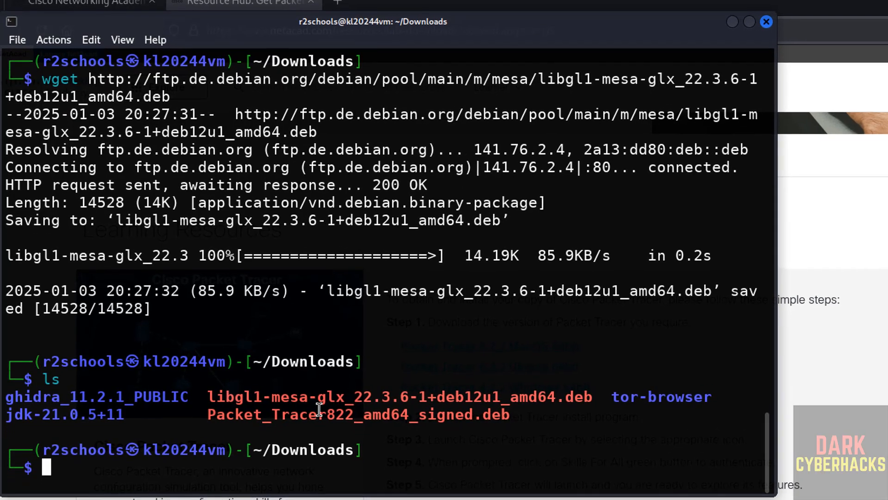
Step: Run sudo dpkg -i on the libaio1_0.3.113-4_amd64.deb package
type("sudo dpko")
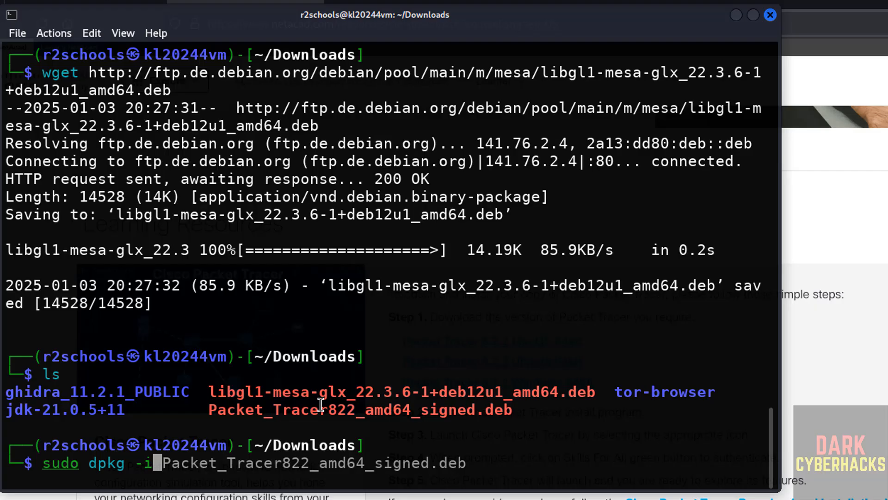
type("libaio1_0.3.113-4_amd64.deb")
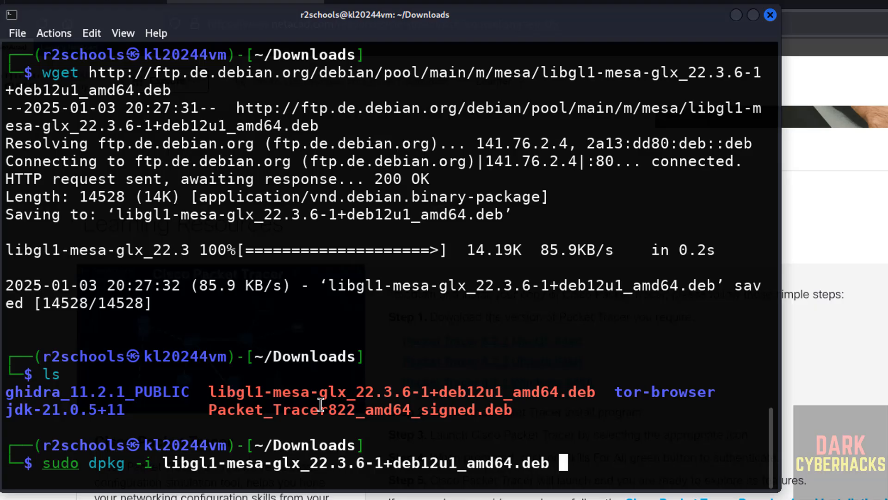
key("Return")
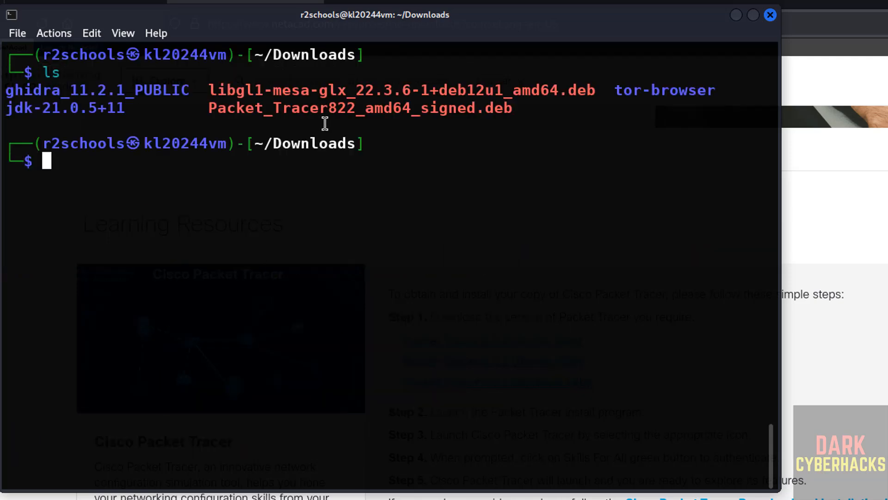
Step: Install libgl1-mesa-glx and Packet_Tracer822_amd64_signed.deb with dpkg, accepting the EULA
type("sudo dpkg -i libgl1-mesa-glx_22.3.6-1+deb12u1_amd64.deb")
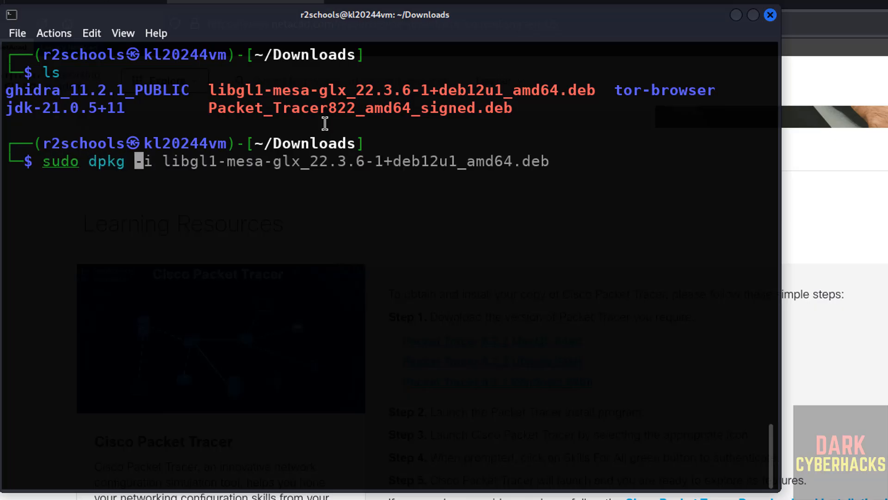
type("Packet_Tracer822_amd64_signed.deb")
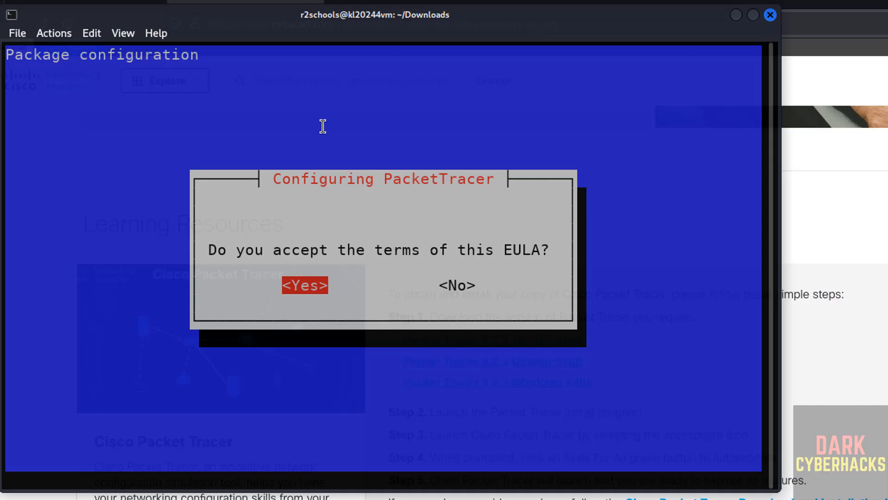
left_click(304, 285)
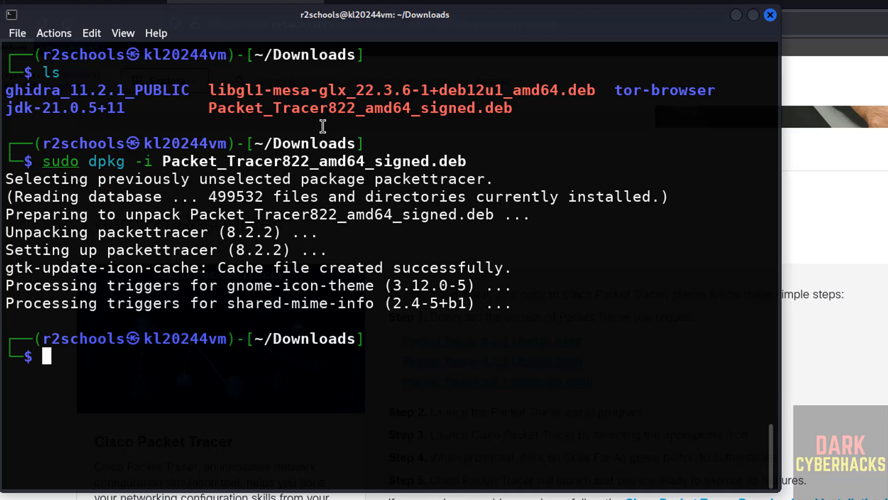
mouse_move(241, 251)
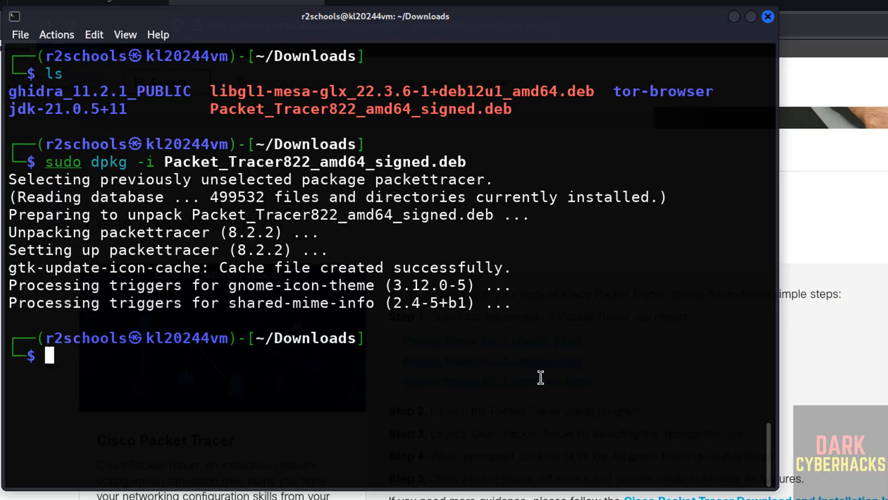
Step: Launch Packet Tracer from the app menu, enable multi-user mode, and choose Skills For All
left_click(10, 15)
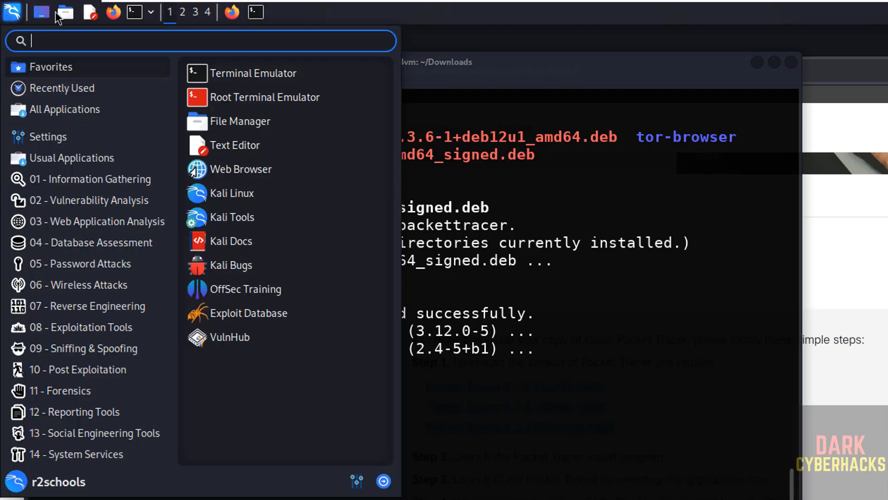
type("pack")
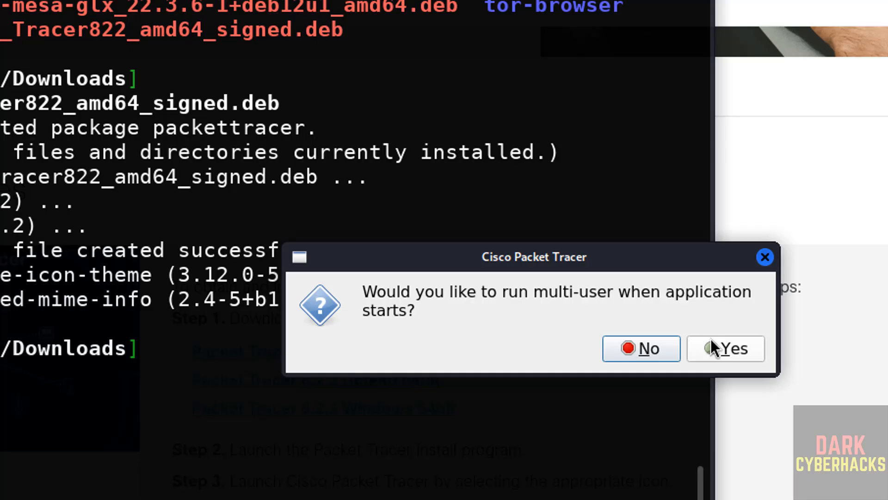
left_click(726, 349)
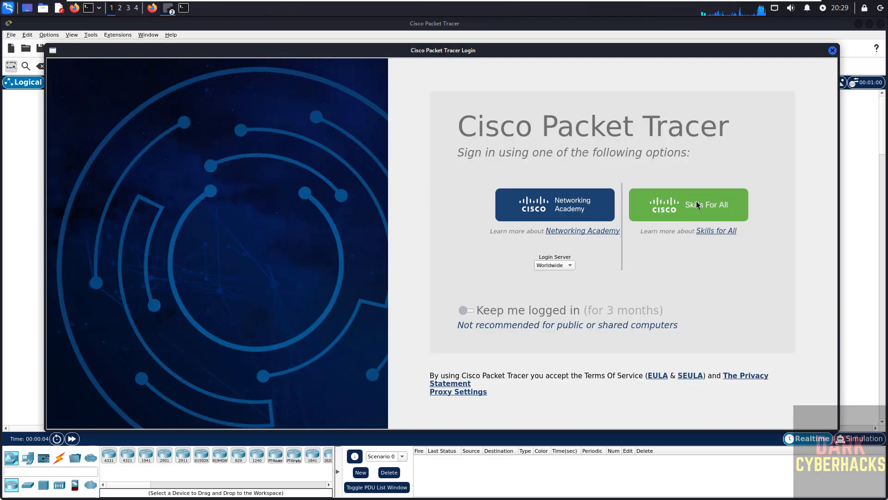
left_click(689, 205)
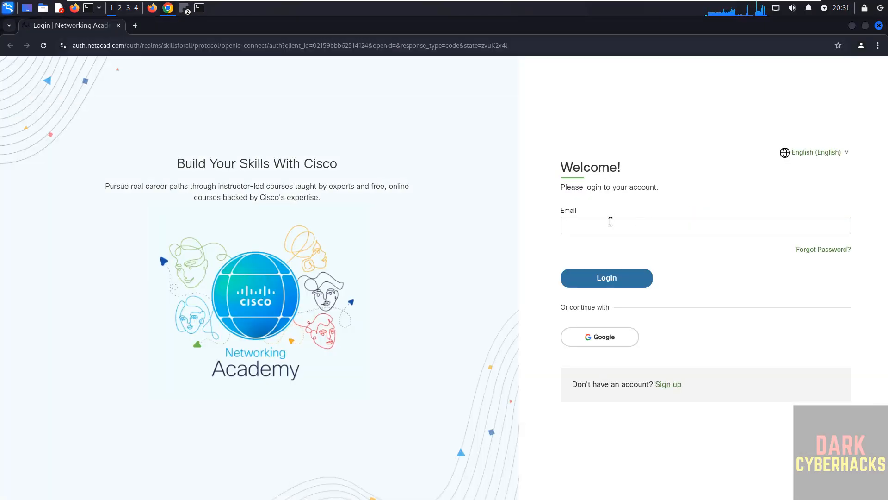
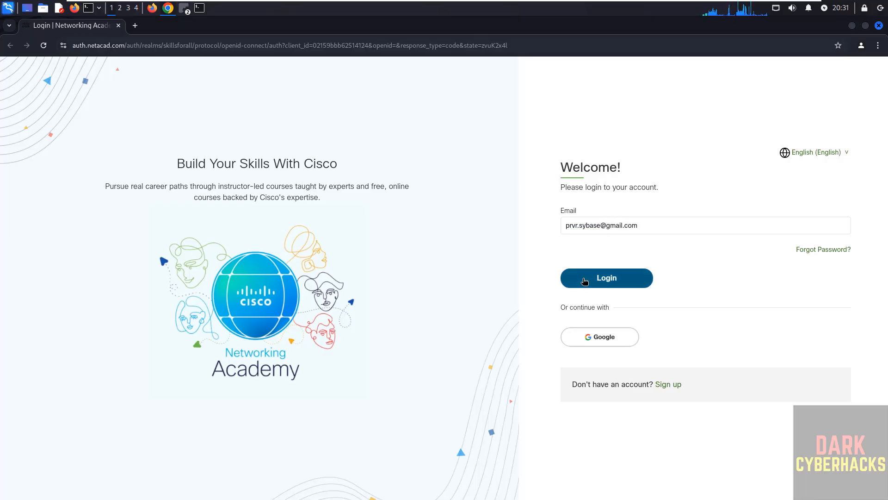
left_click(607, 278)
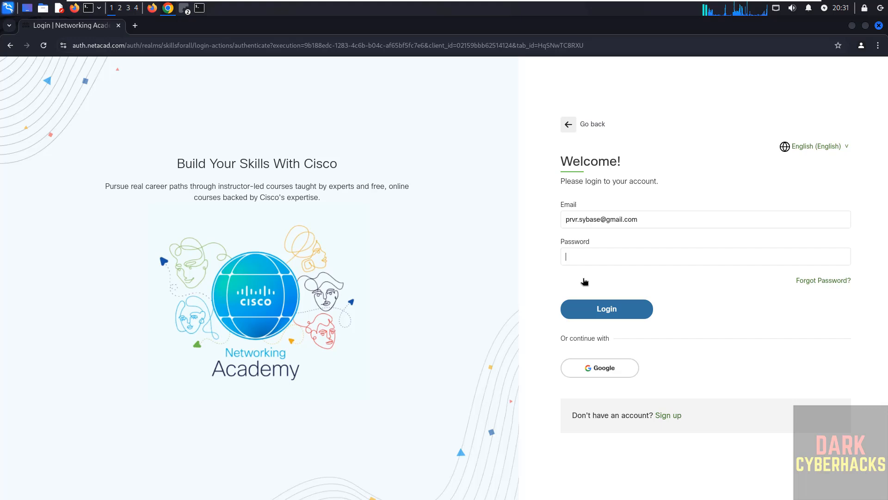
type("password")
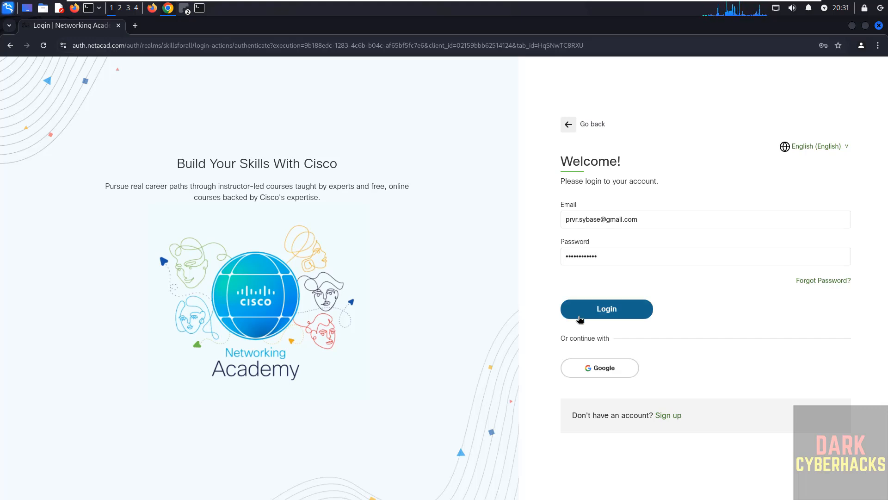
left_click(607, 308)
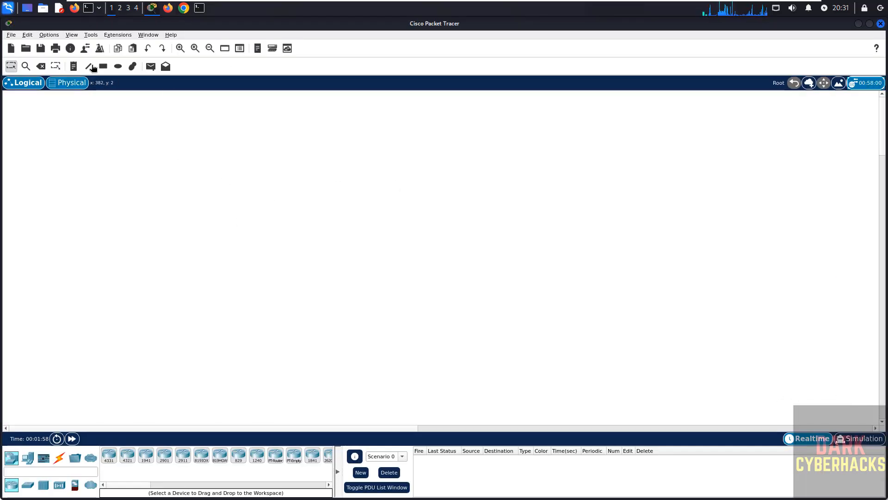
Step: Browse the hubs device group, then switch to the End Devices category
left_click(182, 8)
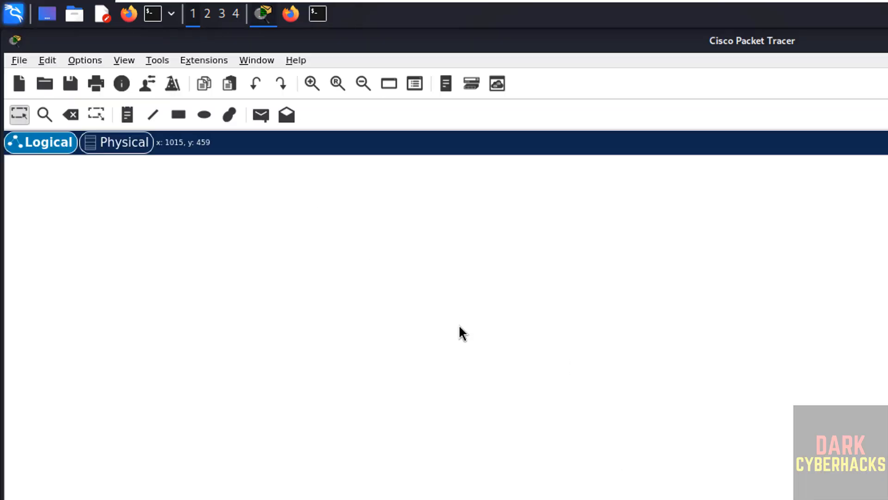
mouse_move(267, 318)
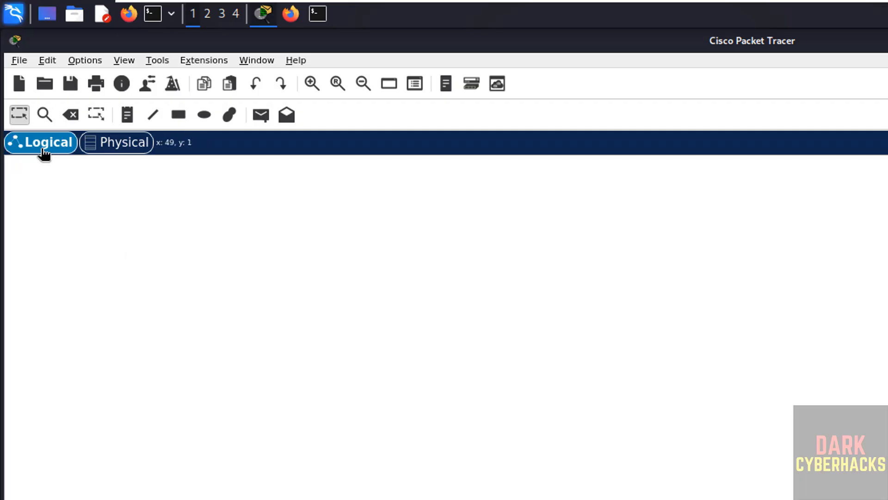
mouse_move(123, 142)
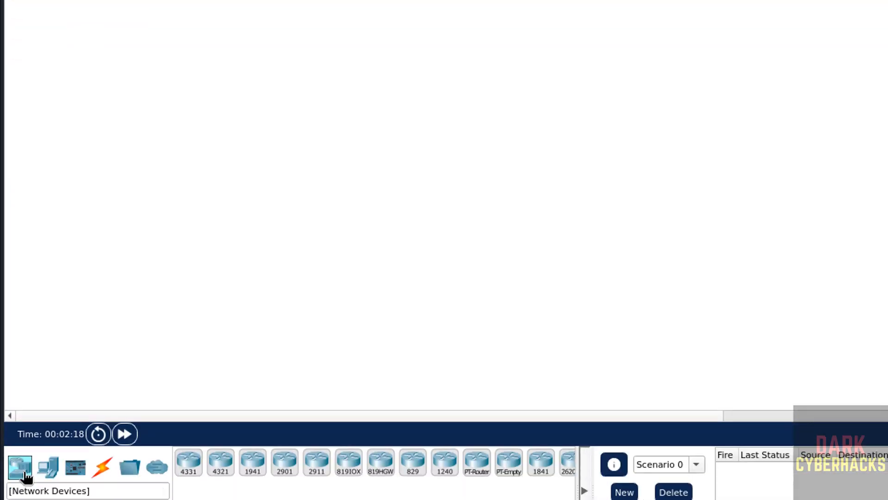
mouse_move(45, 429)
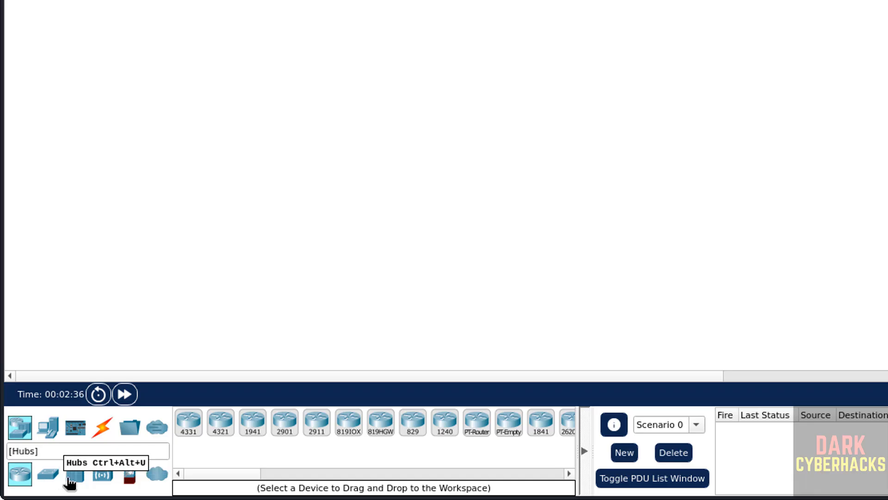
left_click(101, 477)
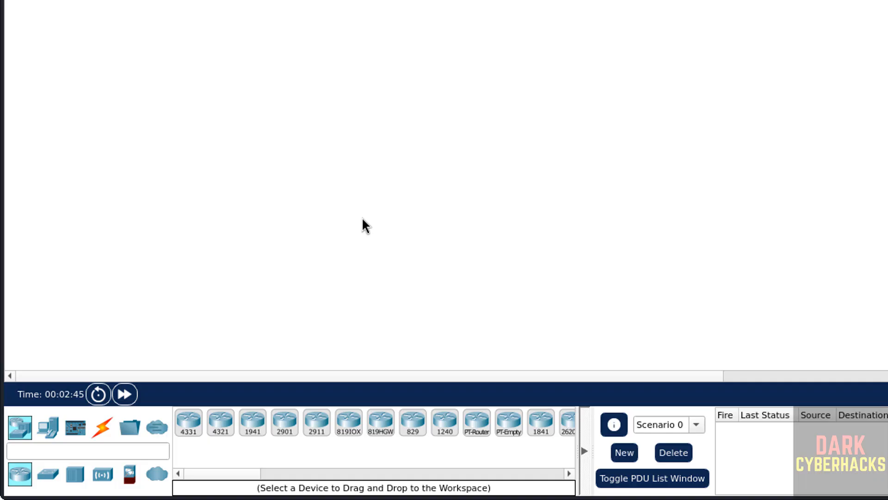
left_click(45, 427)
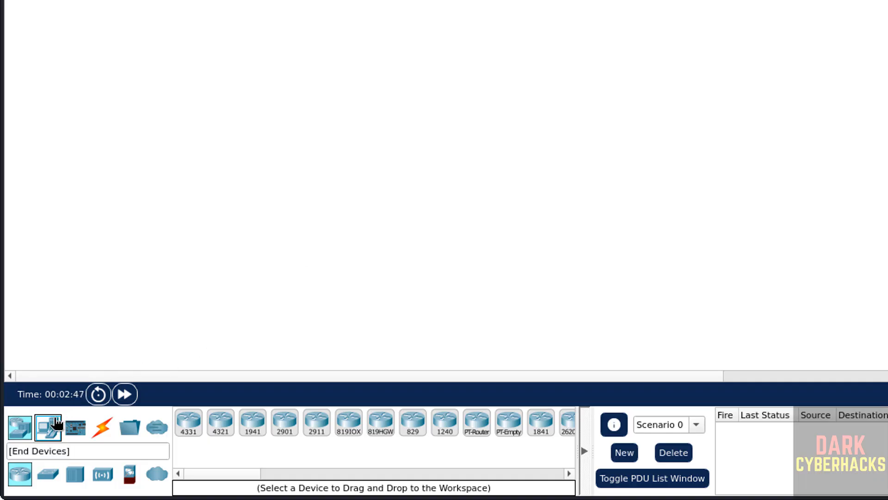
left_click(46, 427)
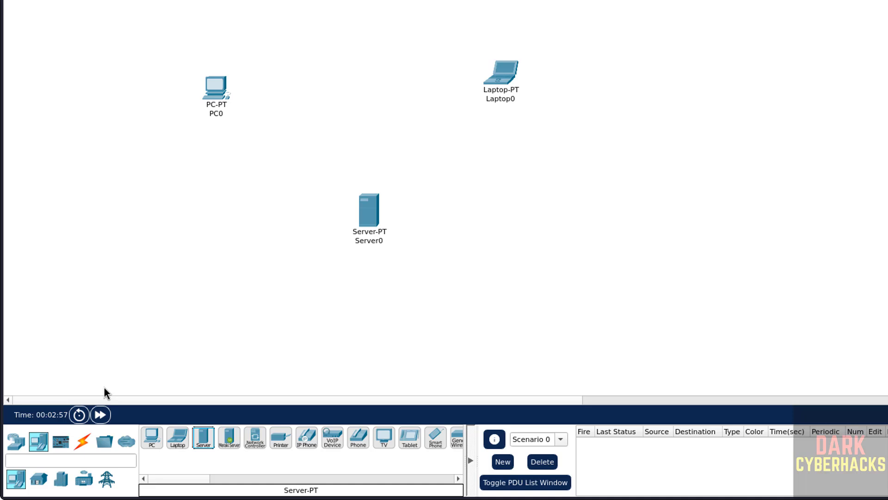
Step: Cable PC0 to Laptop0 with the automatic connection tool and delete Server0
left_click(82, 449)
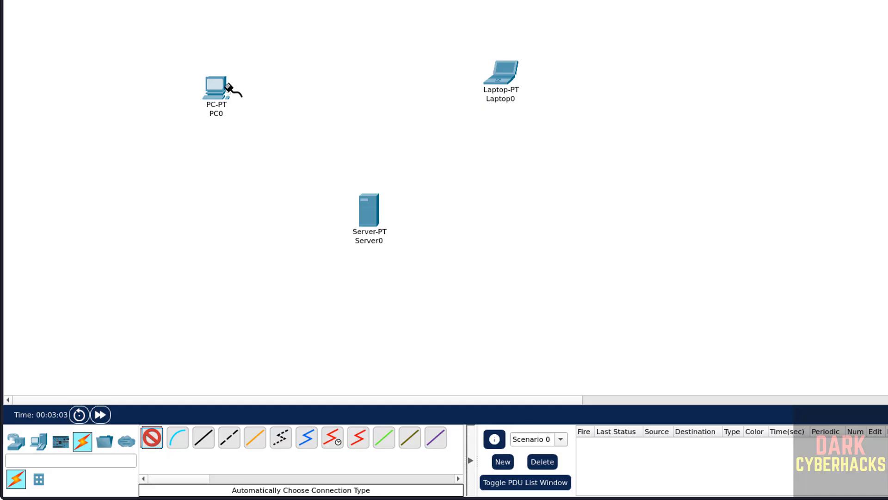
left_click(501, 72)
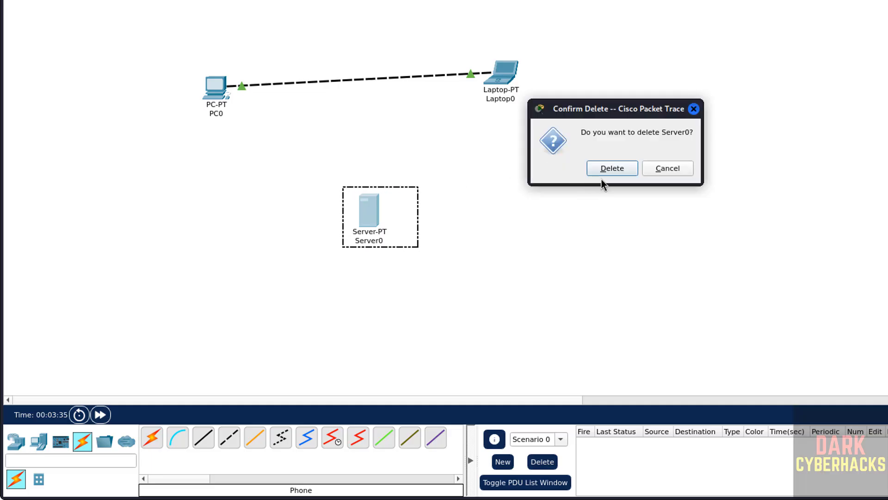
left_click(612, 168)
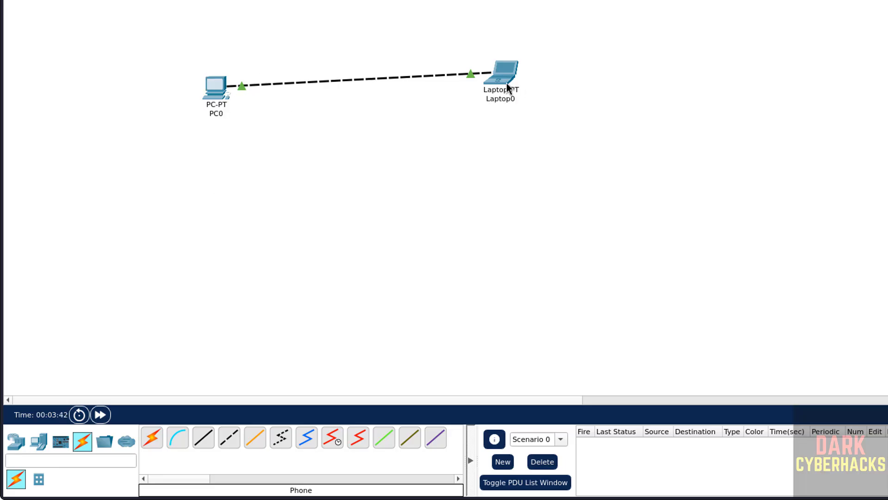
mouse_move(503, 74)
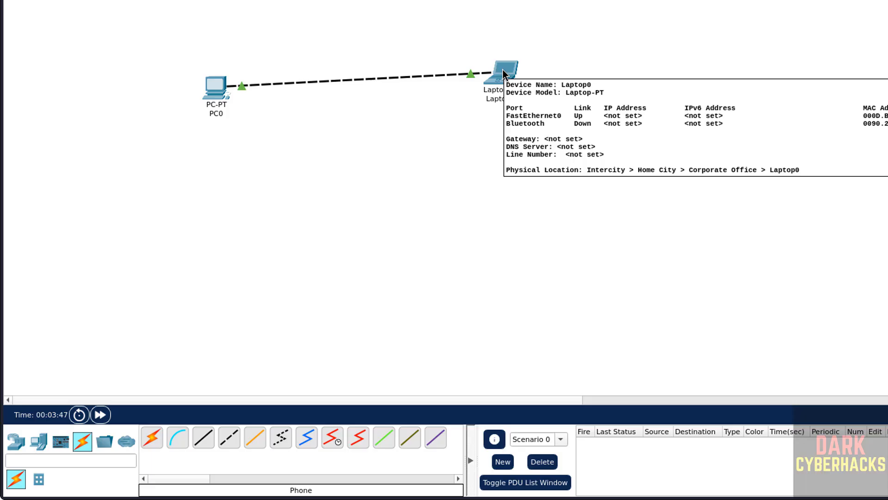
mouse_move(217, 96)
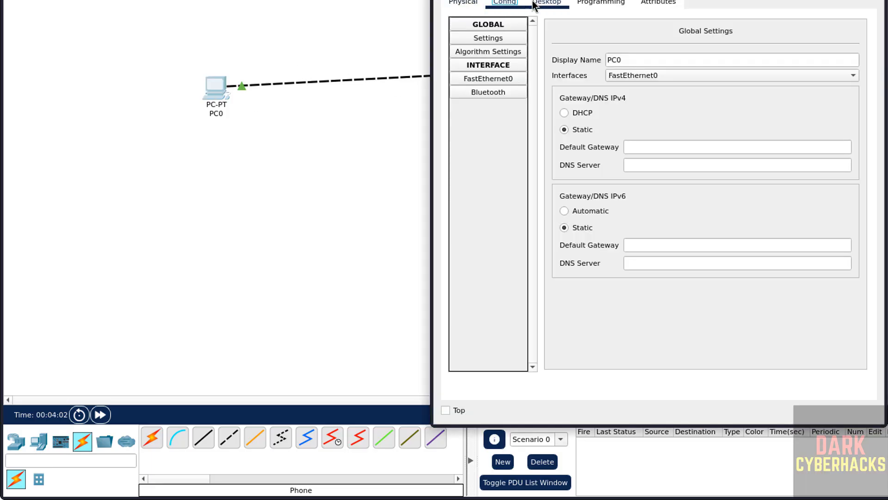
Step: Browse PC0's Programming and Attributes pages, then return to its global Config settings
left_click(601, 3)
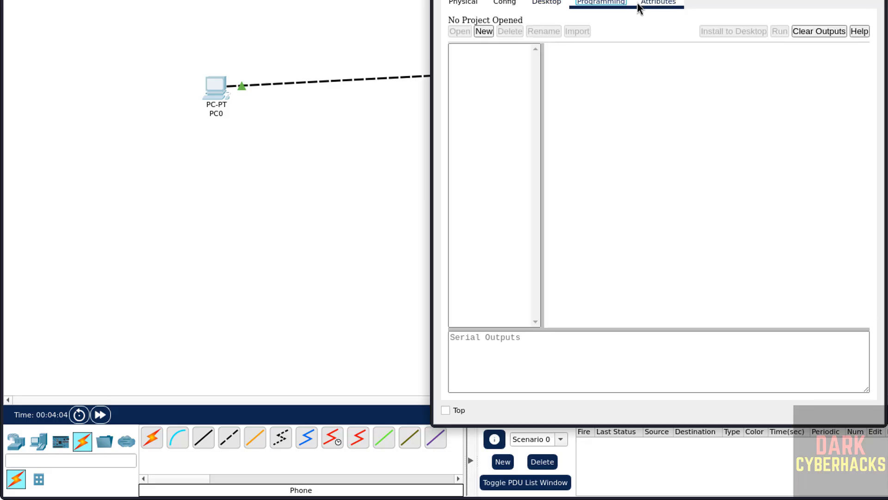
left_click(658, 2)
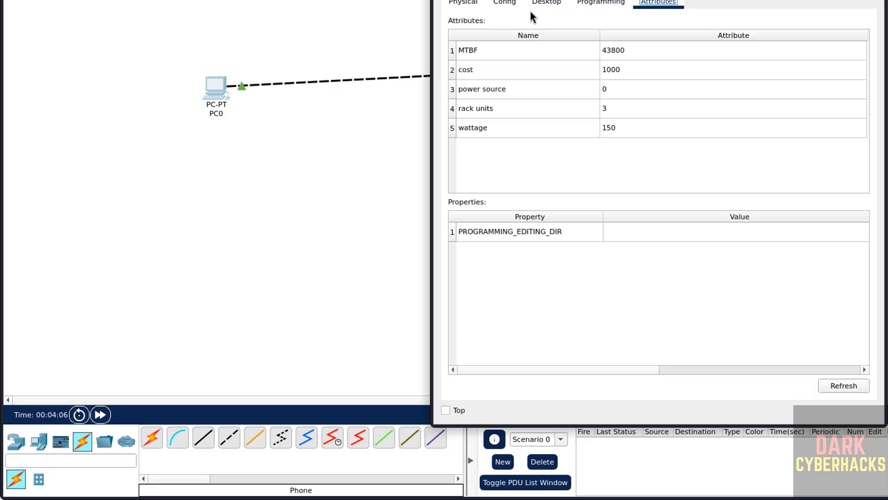
left_click(503, 3)
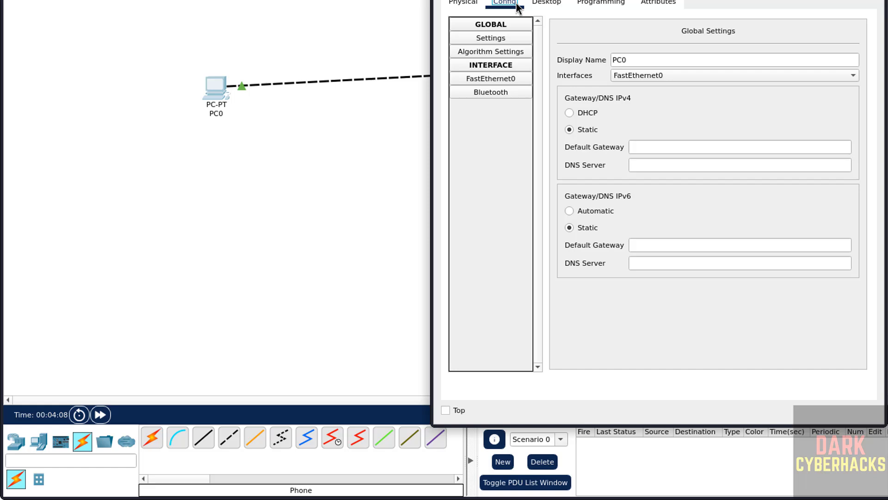
left_click(546, 3)
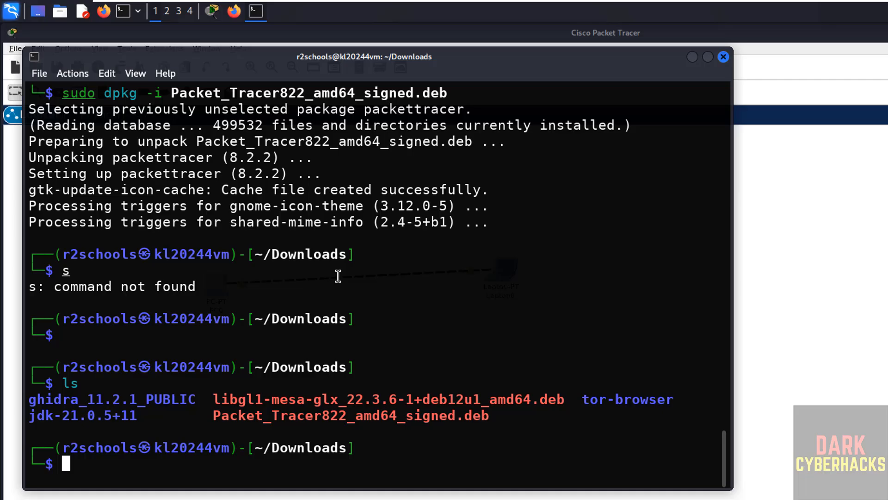
Step: Enter an rm command for Packet_Tracer822_amd64_signed.deb without running it
type("rm docker-desktop-amd64.deb")
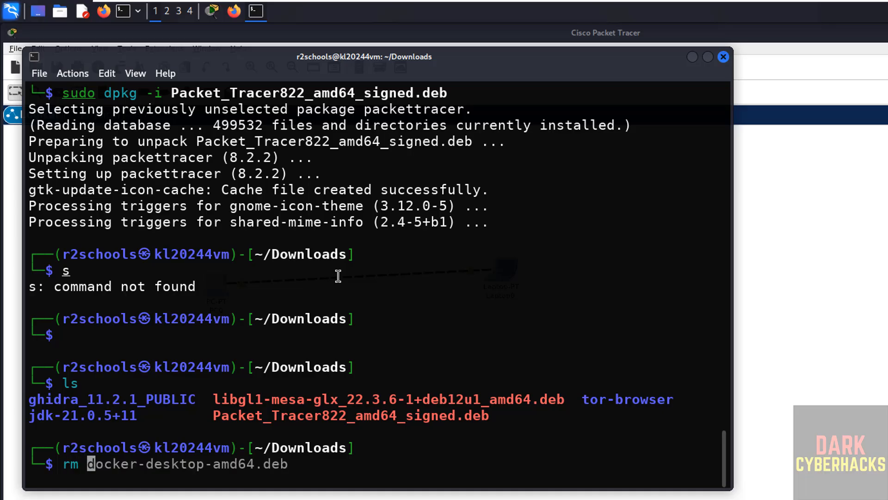
type("Packet_Tracer822_amd64_signed.deb")
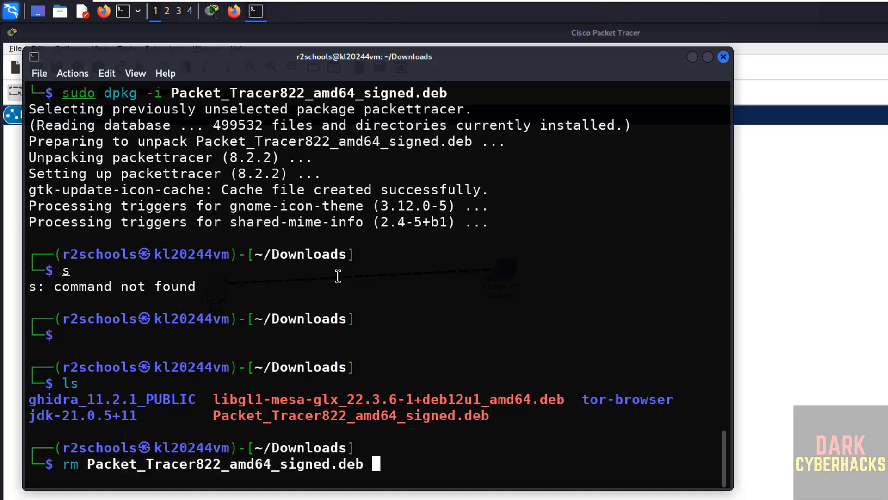